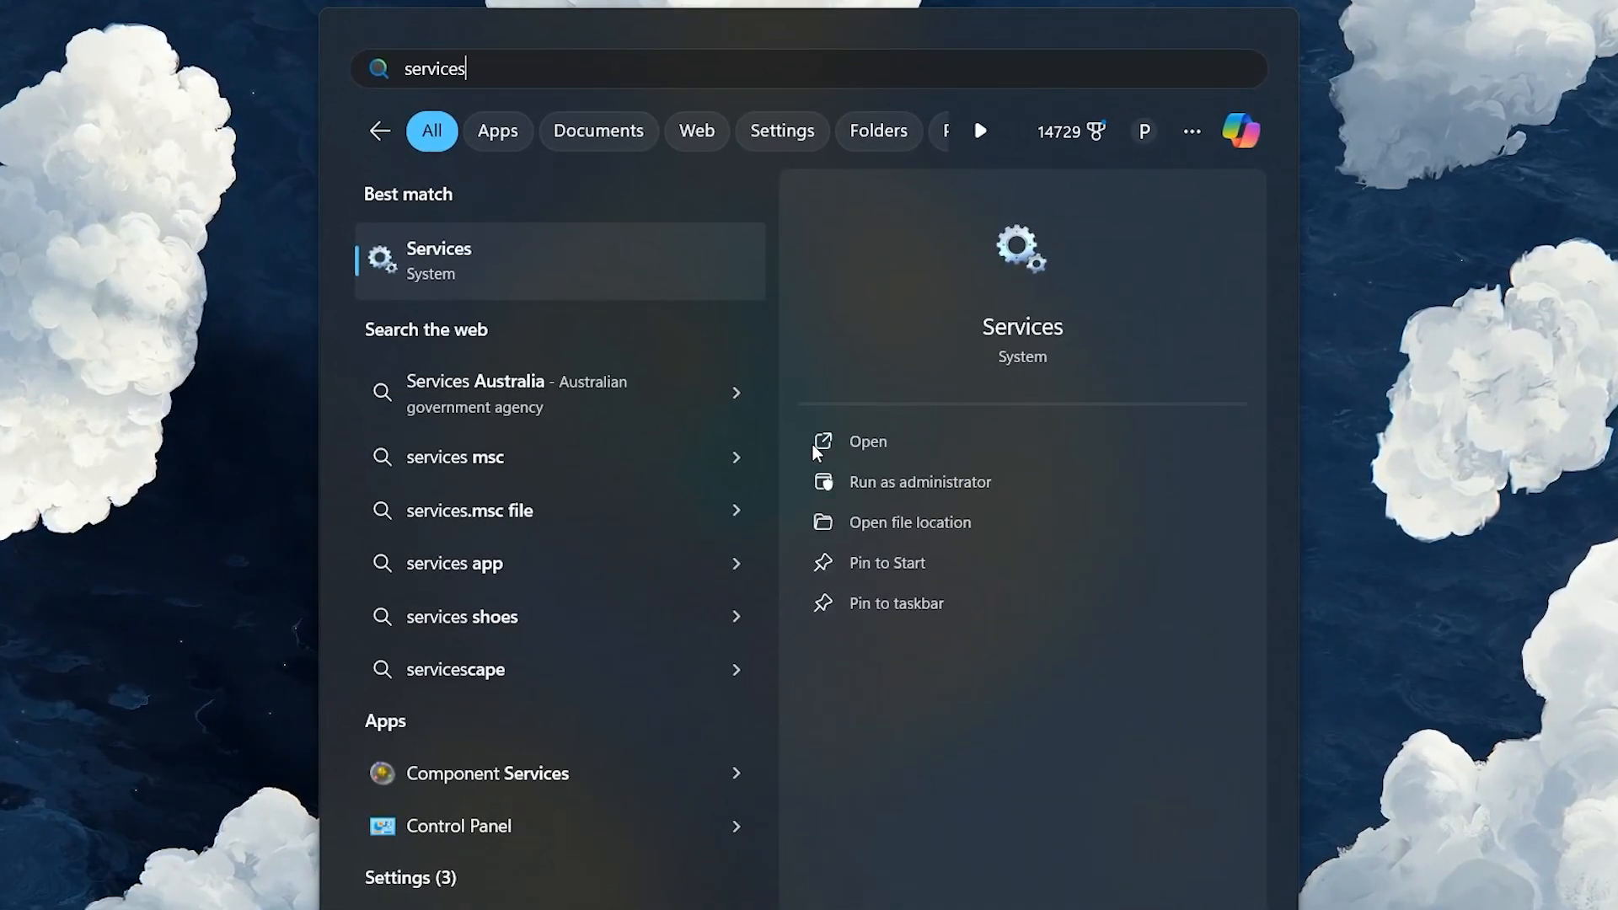
Launch the Services console from the 'services' Start search result.
left_click(866, 442)
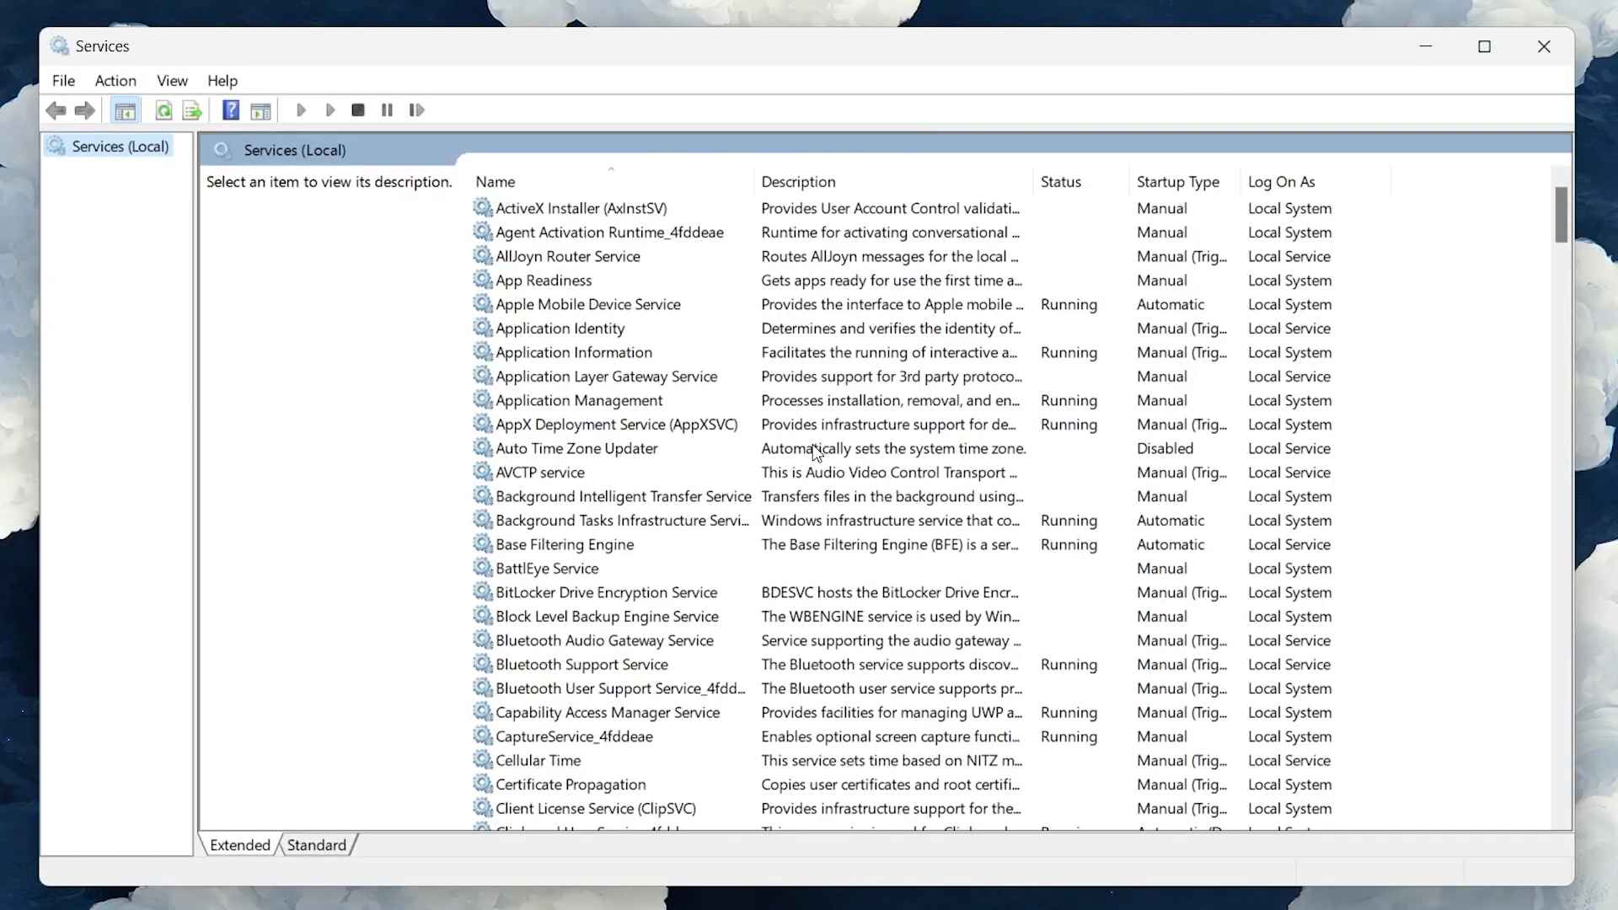
Bring up the Parental Controls service's Properties from its context menu.
left_click(619, 424)
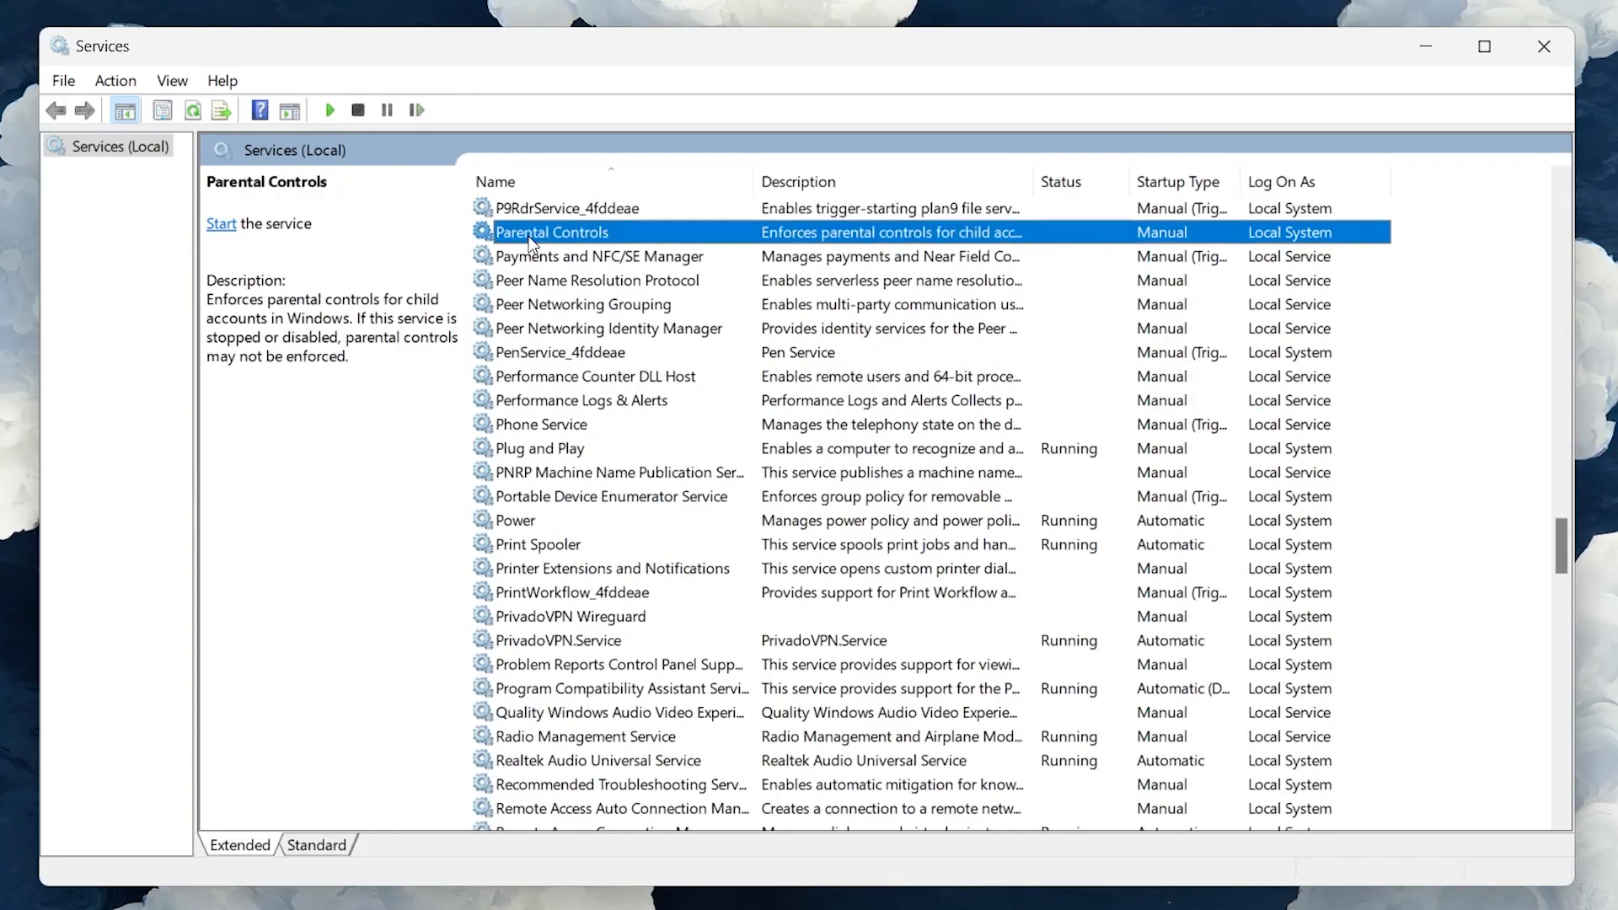
mouse_move(544, 243)
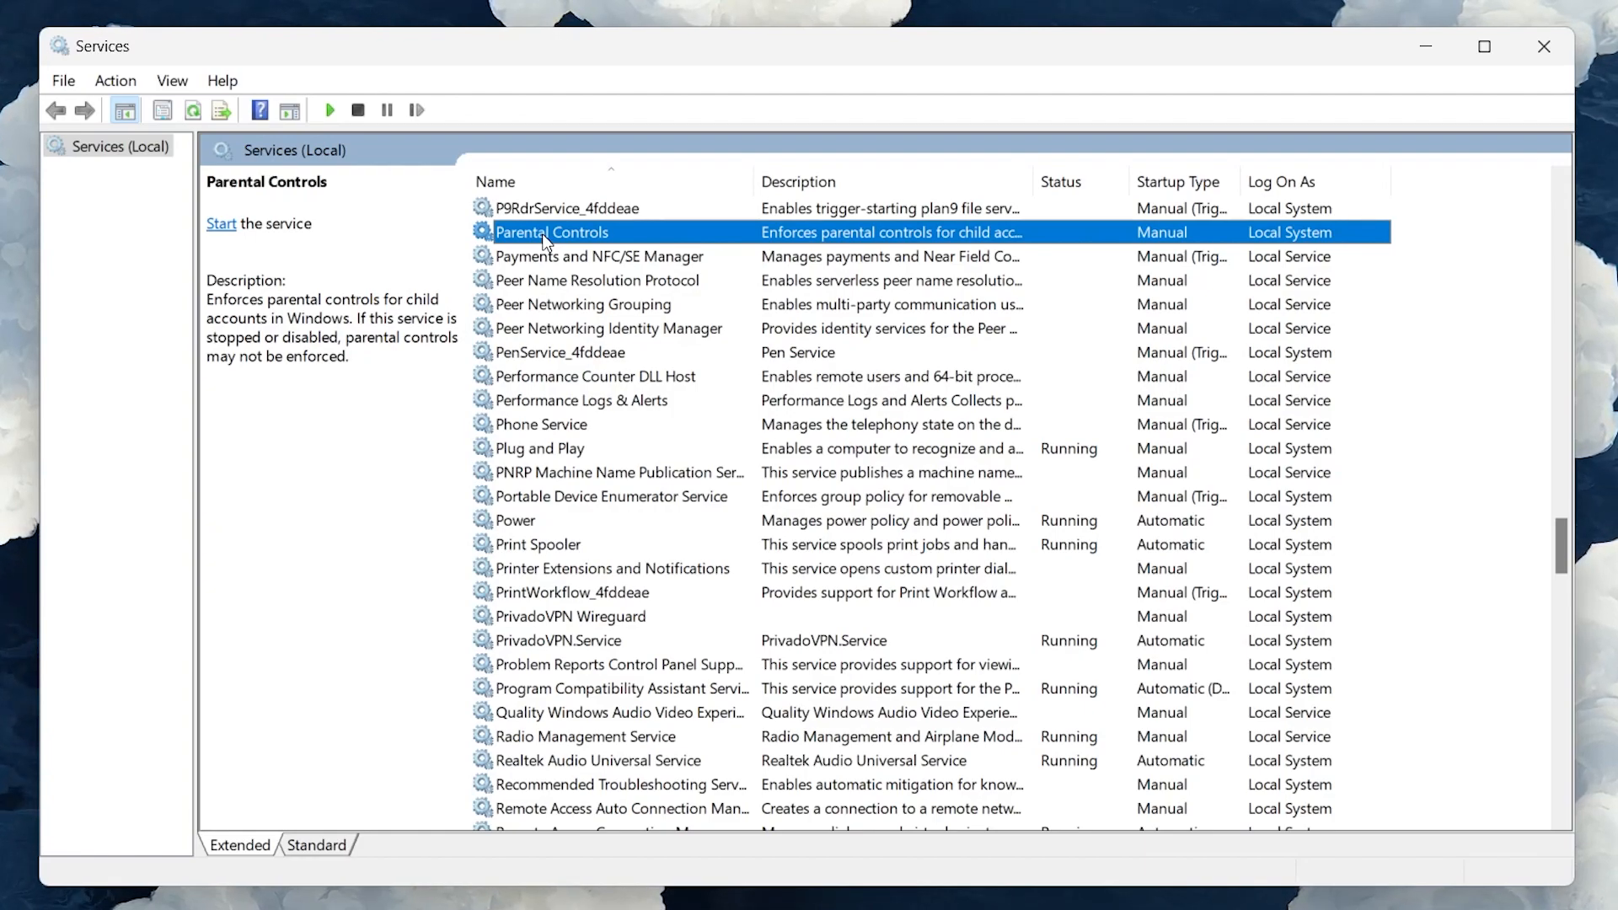
right_click(553, 231)
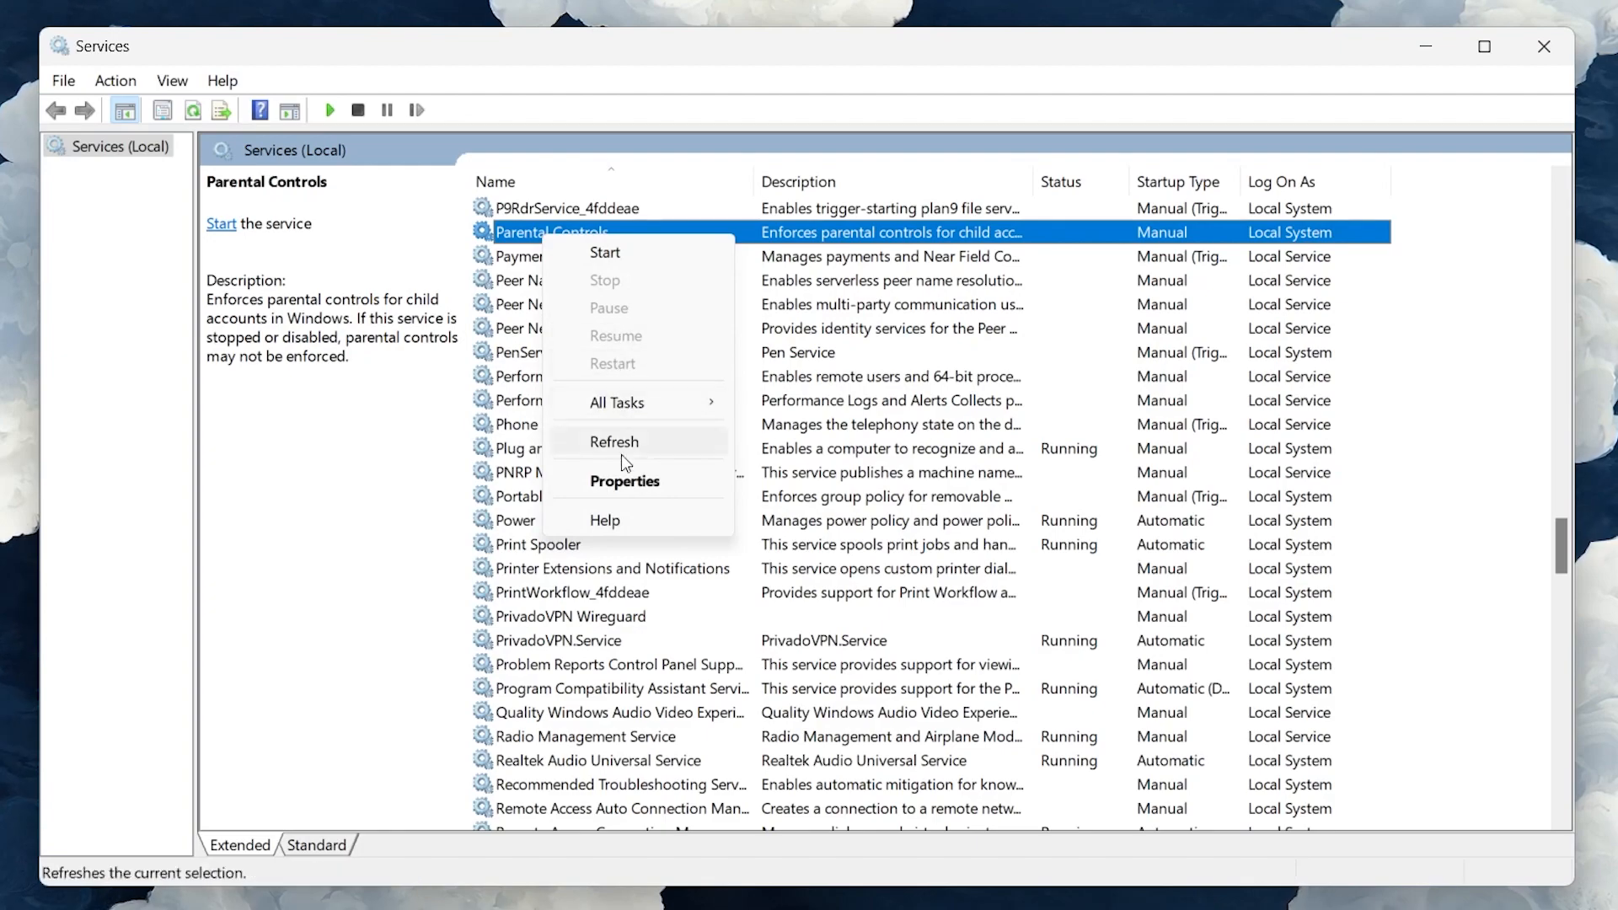
mouse_move(624, 480)
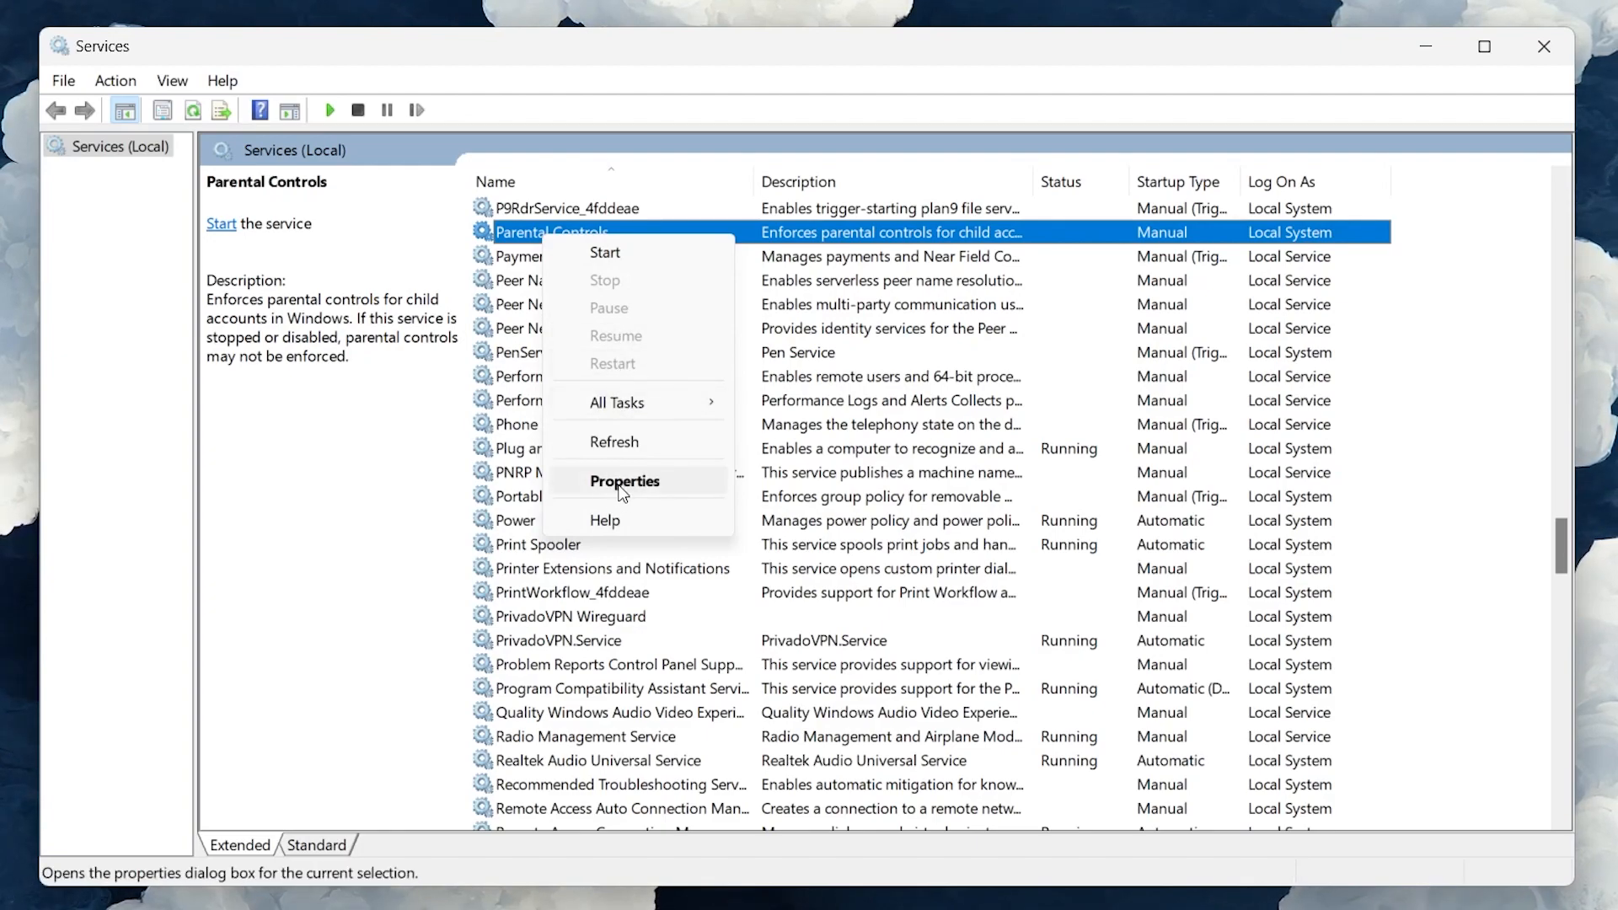
left_click(624, 480)
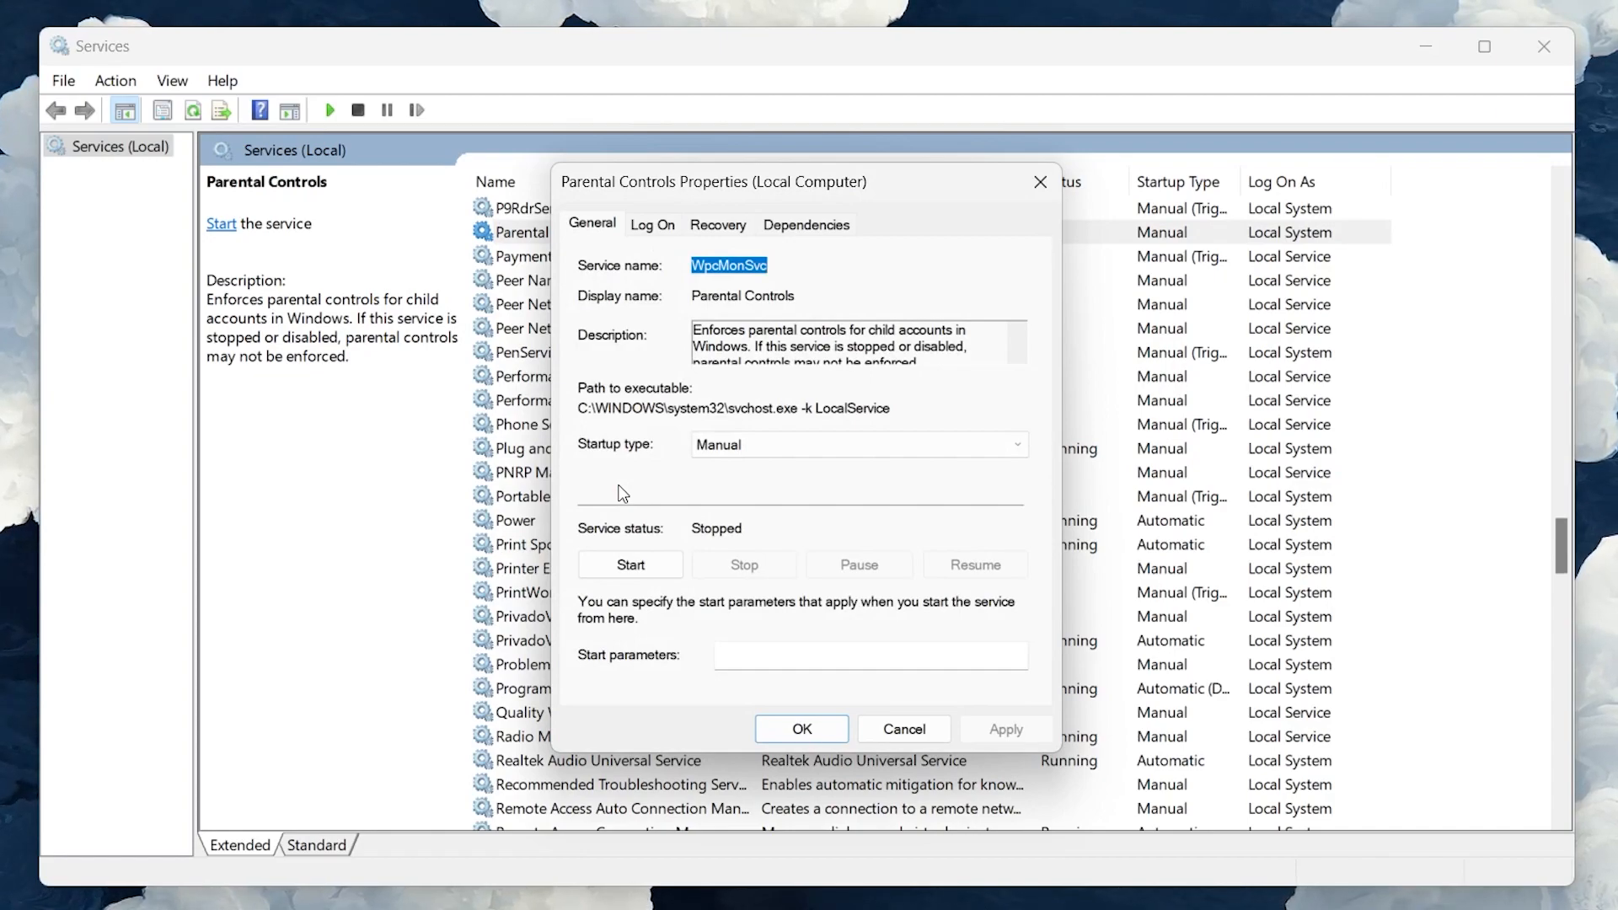
mouse_move(611, 459)
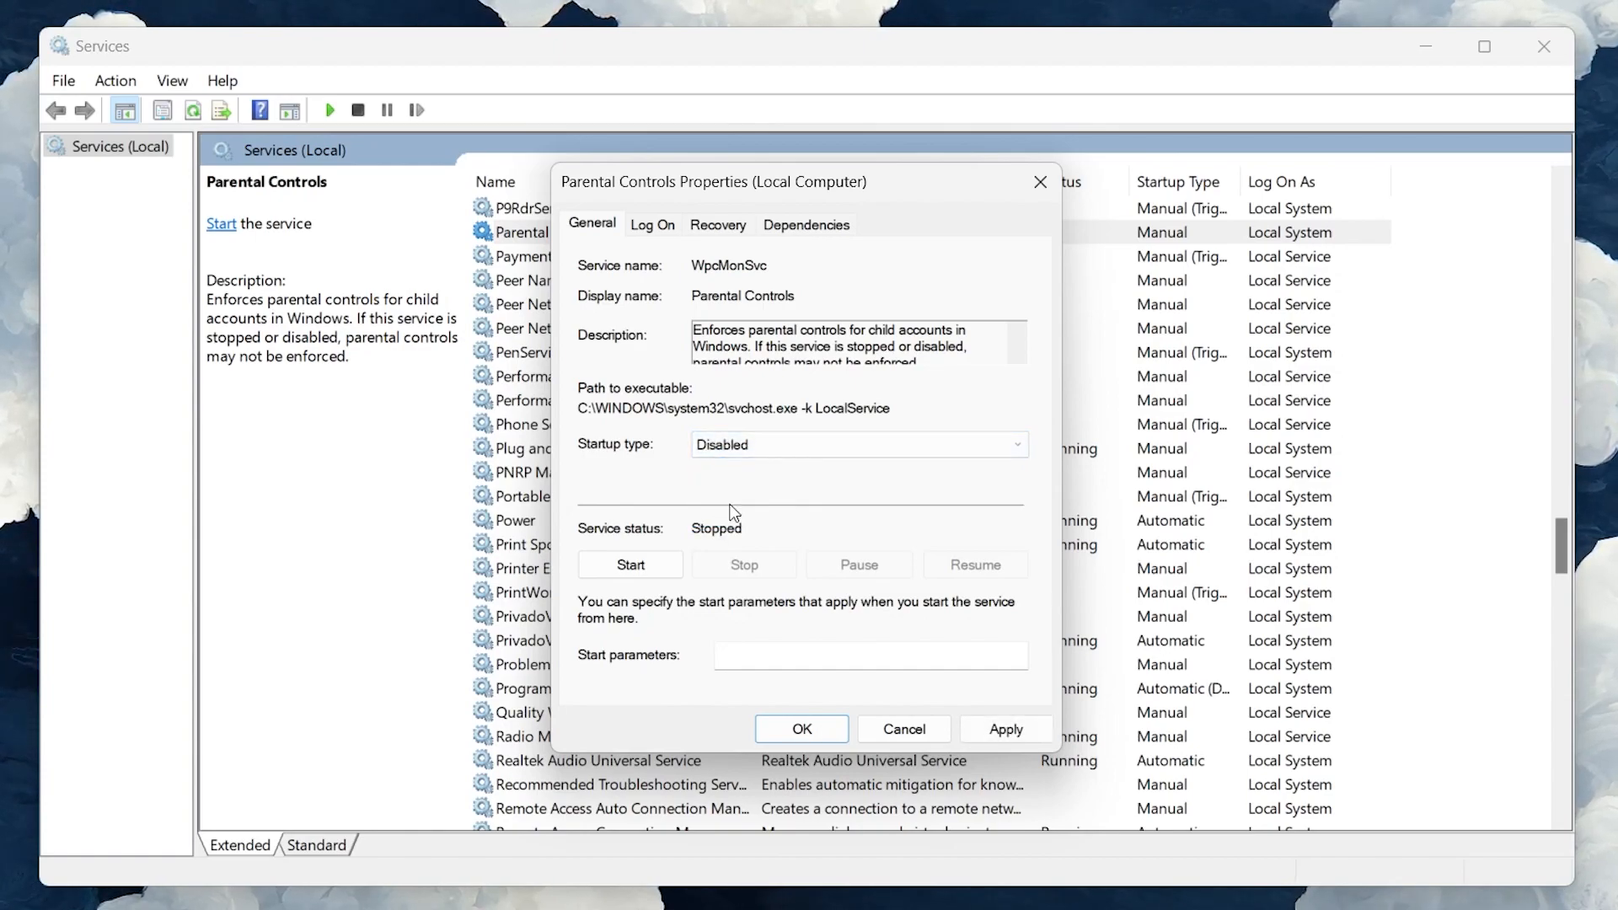
mouse_move(754, 496)
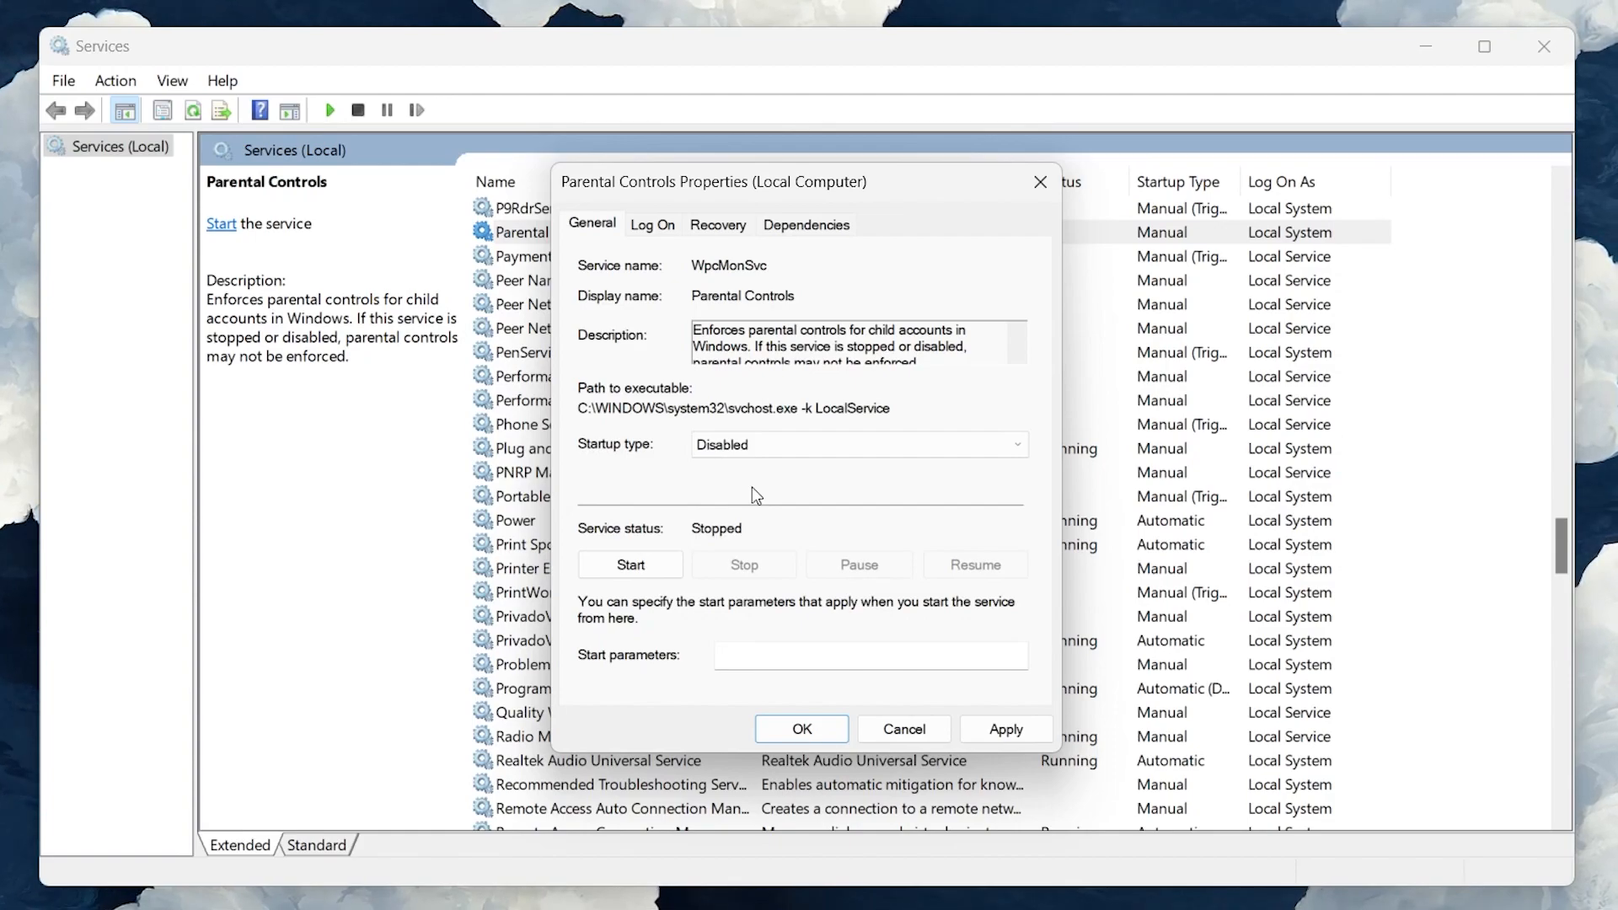
mouse_move(913, 635)
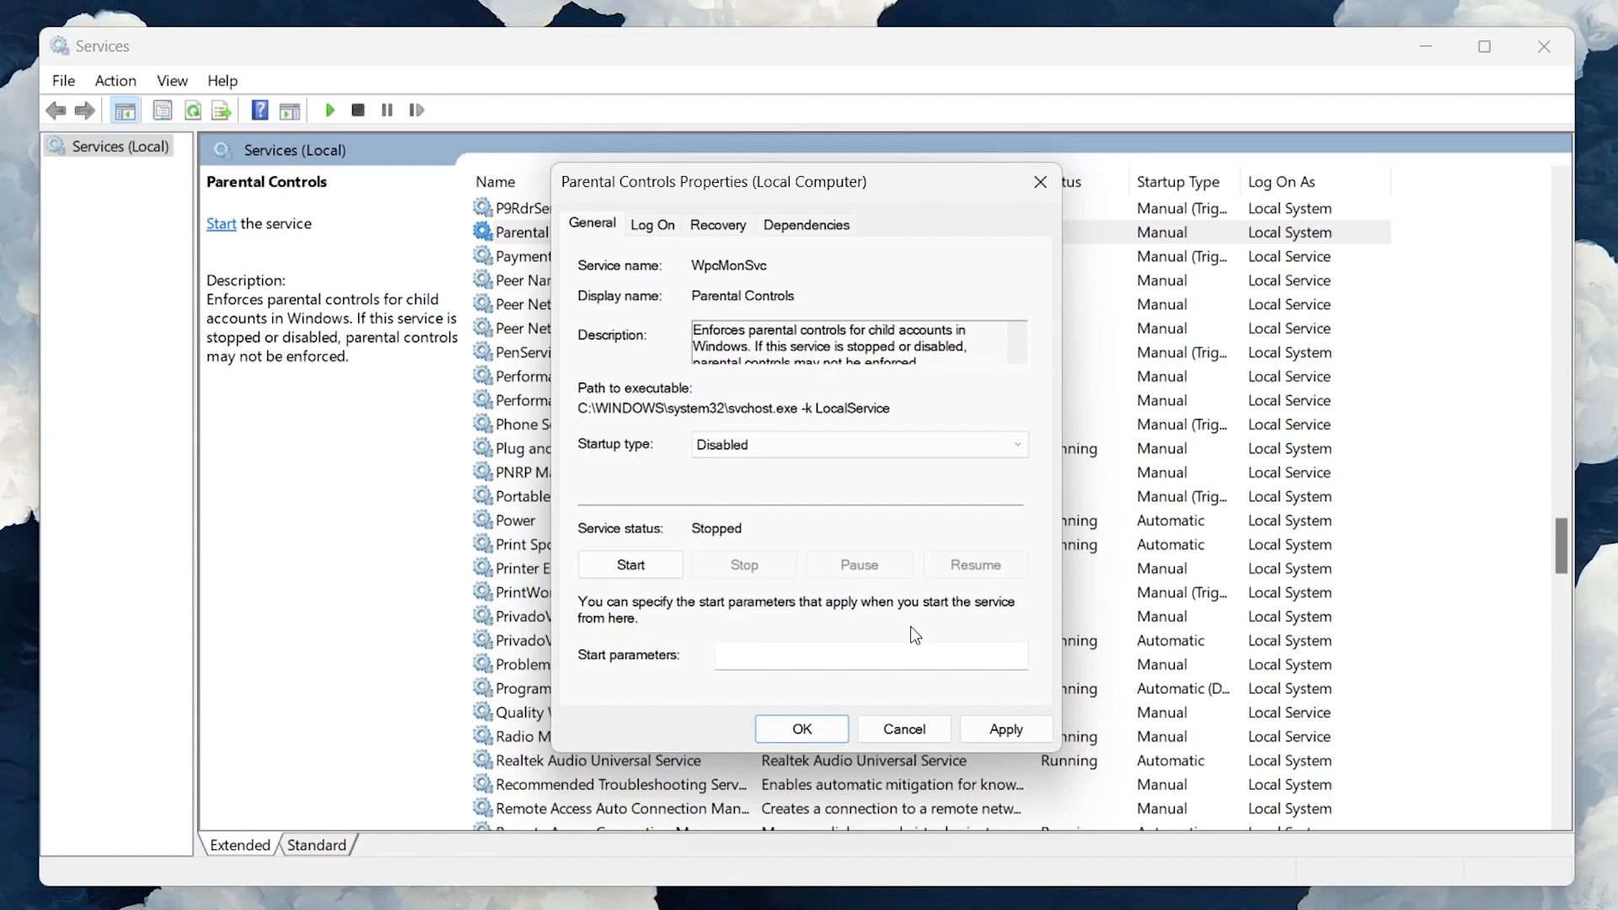
mouse_move(800, 729)
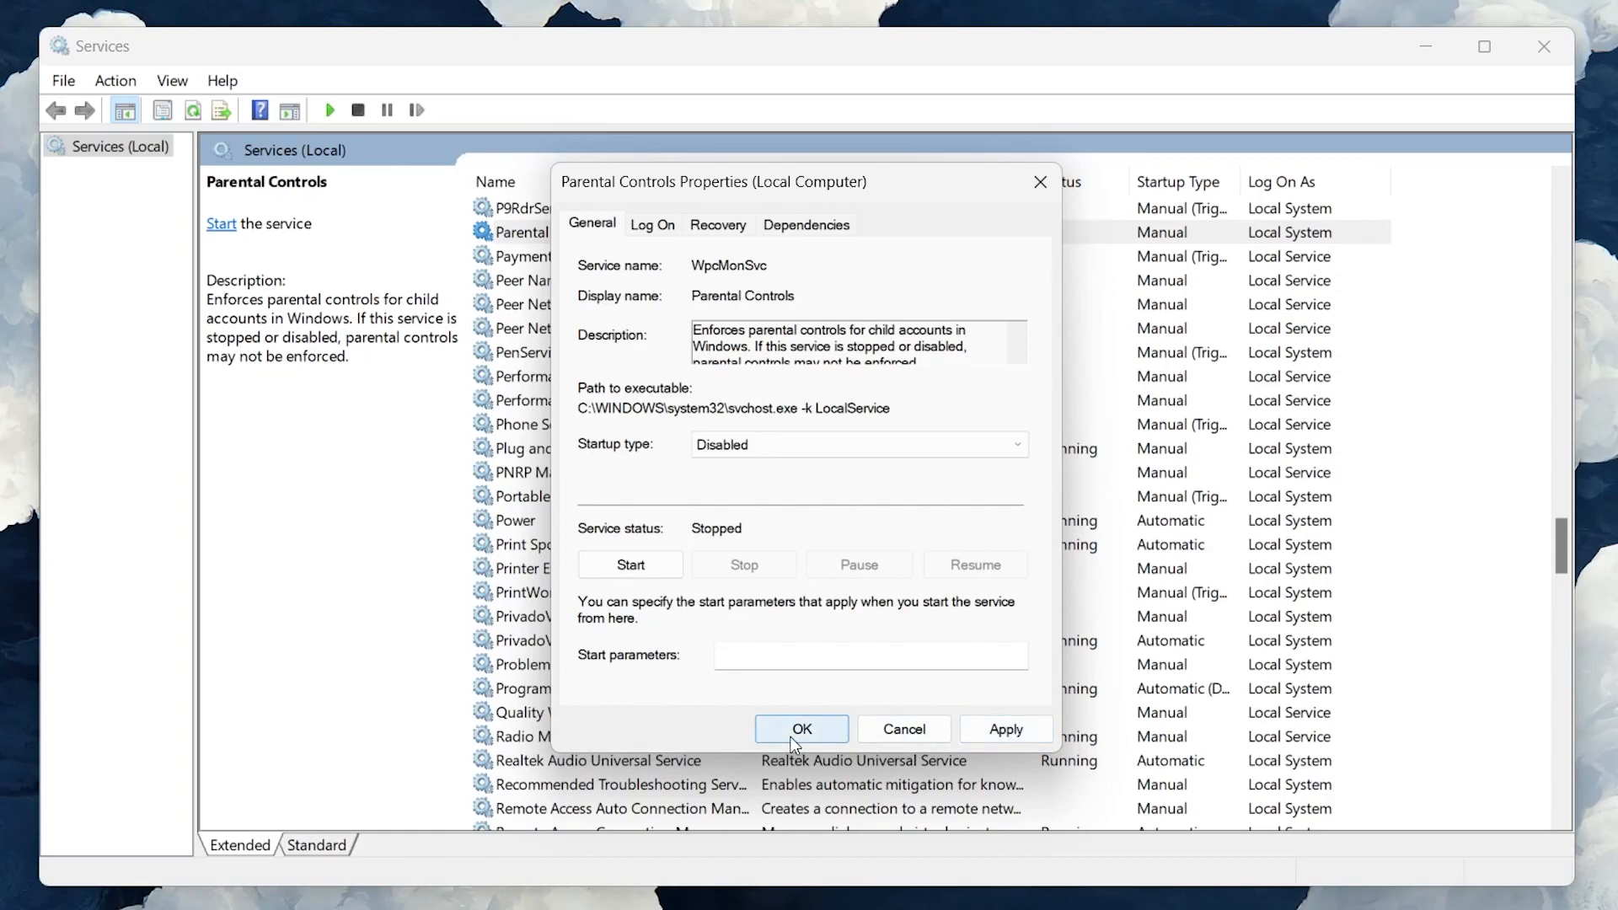
Confirm Startup type Disabled with OK and reselect Parental Controls in the list.
left_click(801, 728)
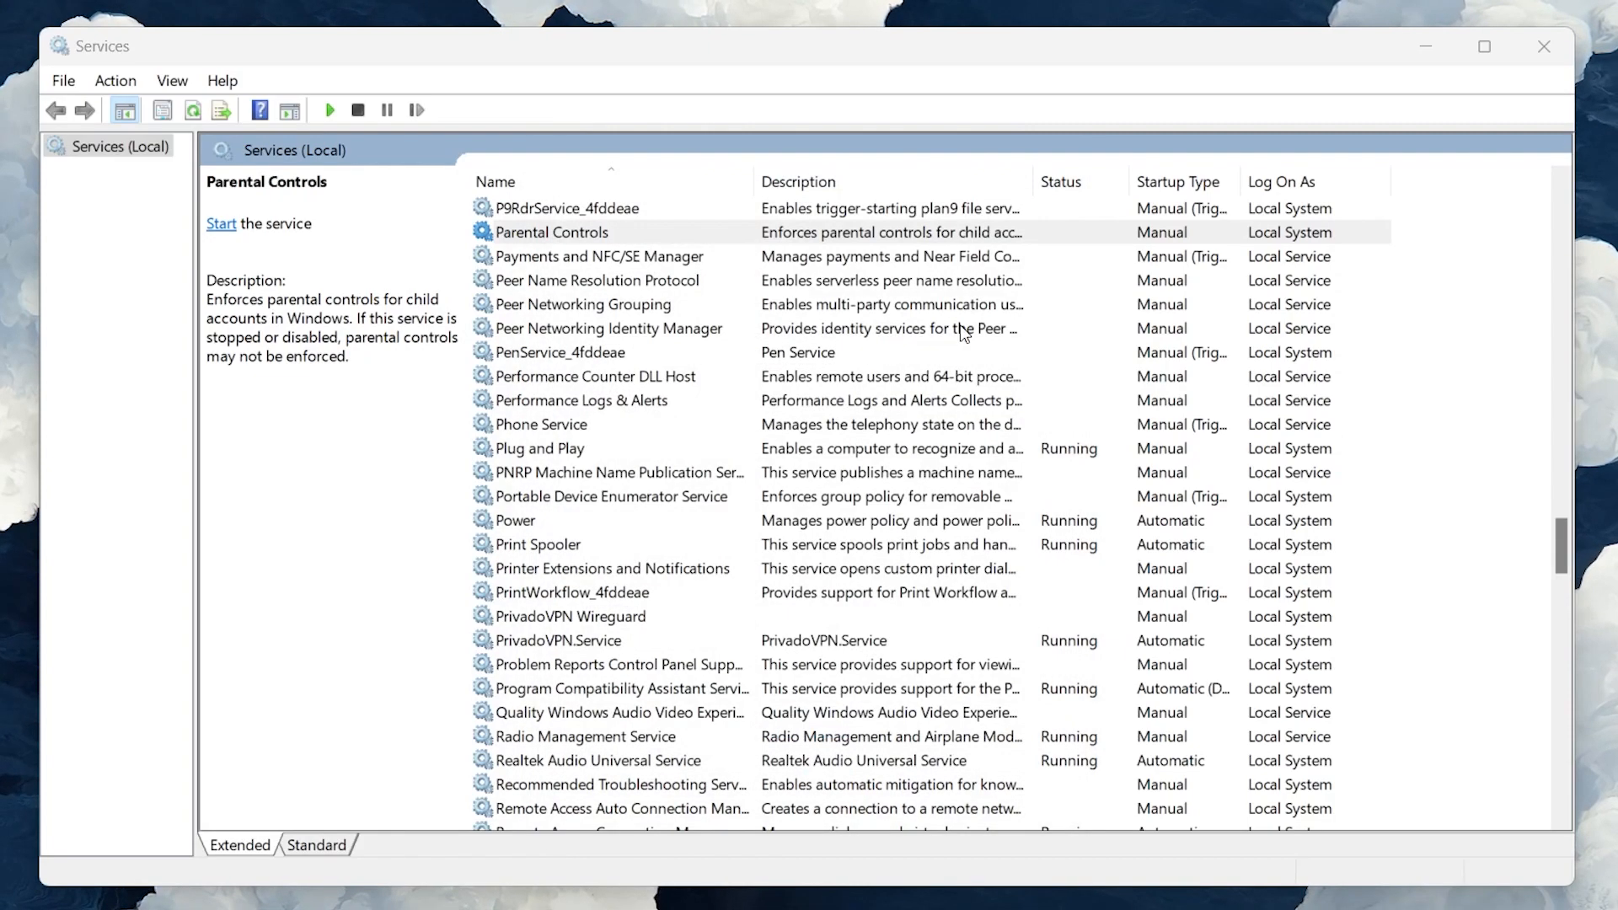
left_click(552, 231)
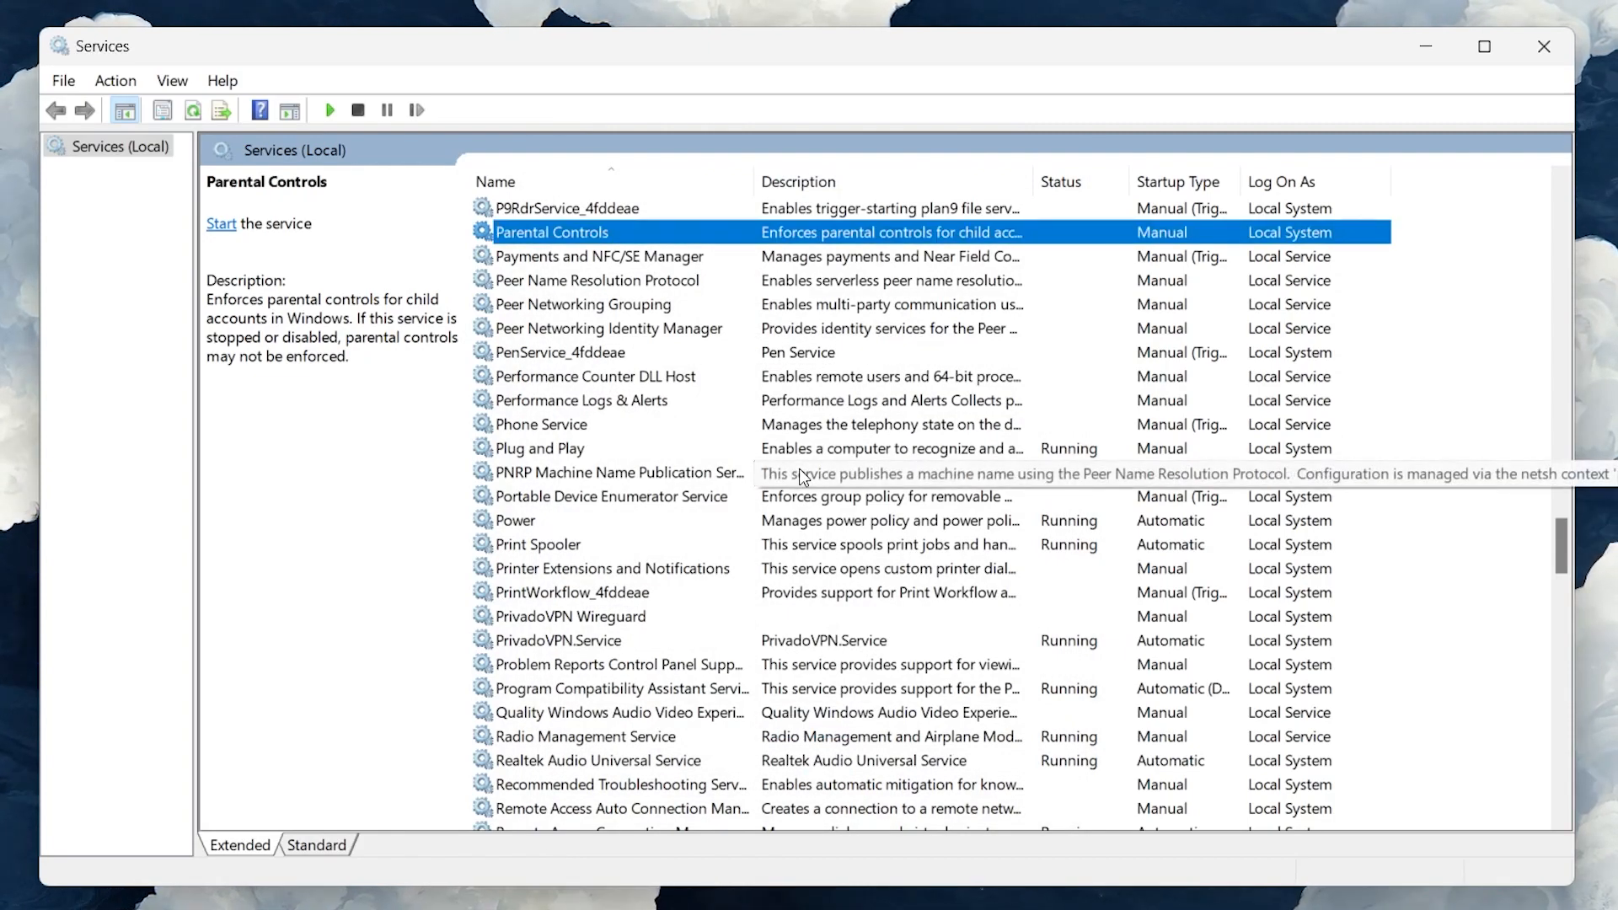